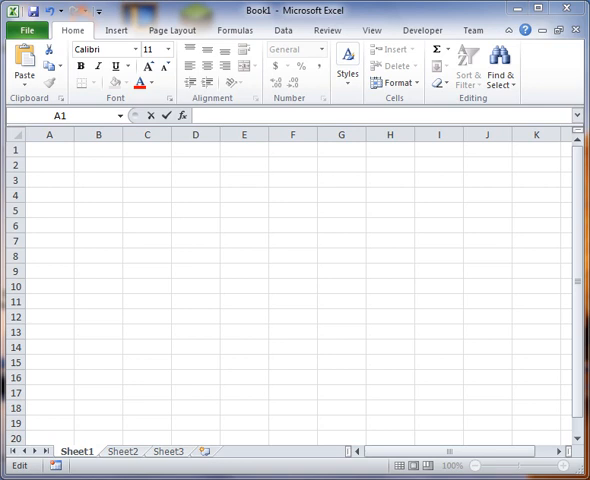
mouse_move(520, 424)
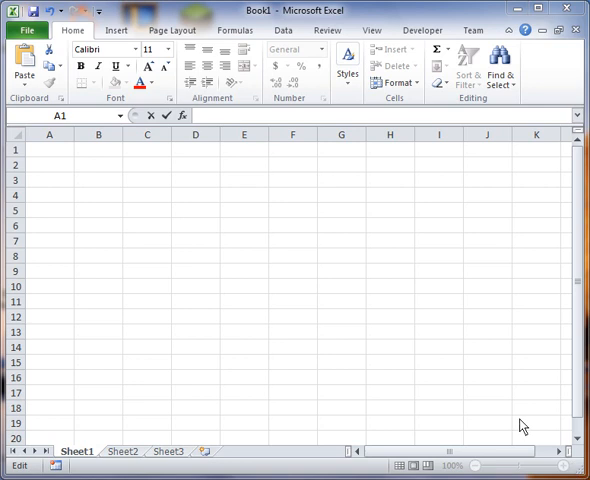
mouse_move(414, 416)
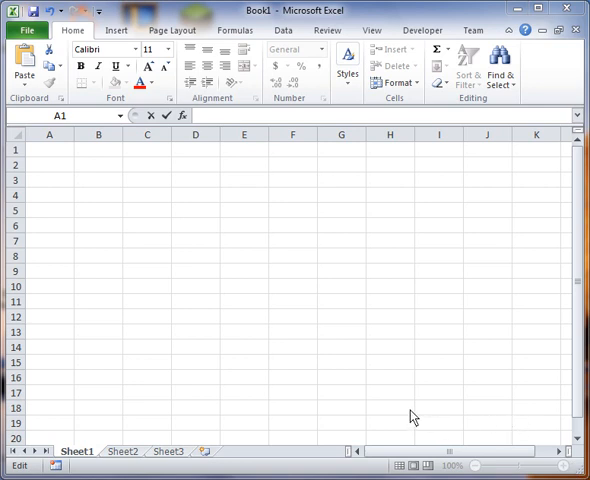
mouse_move(412, 416)
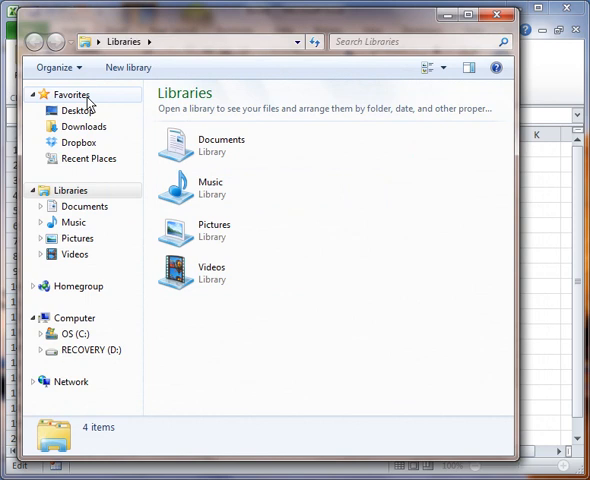
Enable 'Show hidden files, folders, and drives' in Folder Options and apply it
click(56, 68)
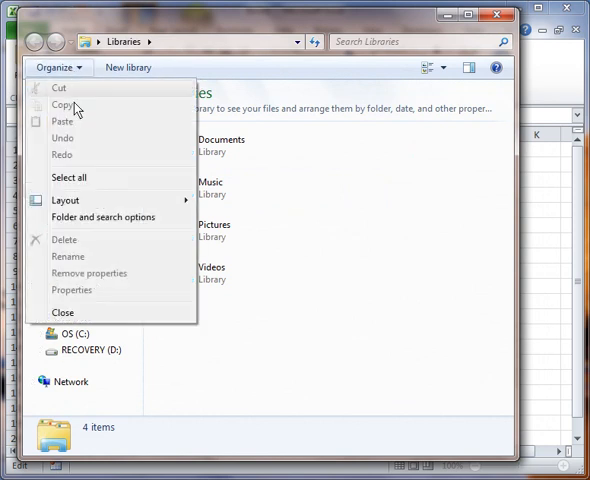
click(104, 216)
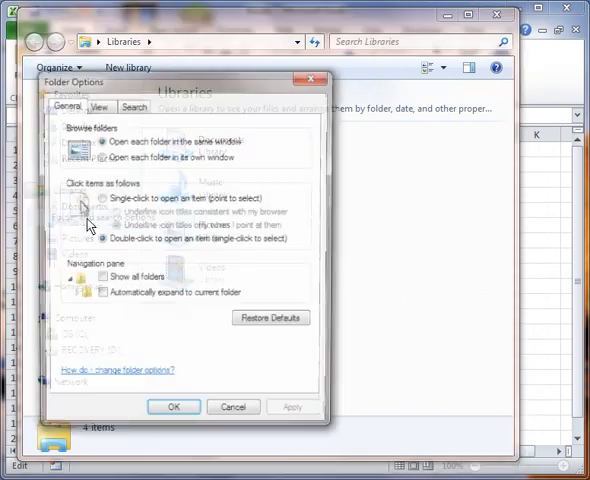
click(96, 104)
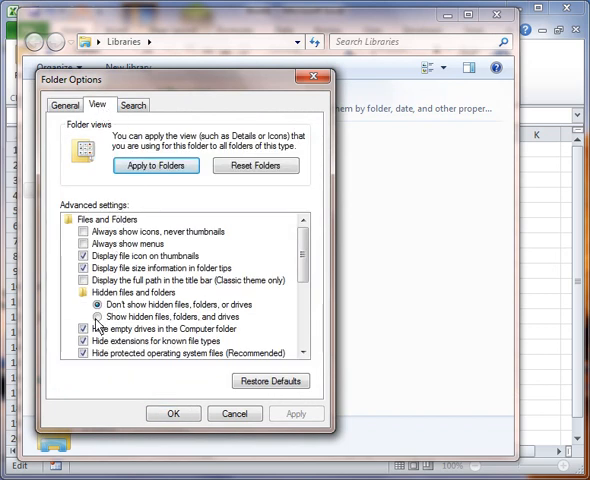
click(100, 316)
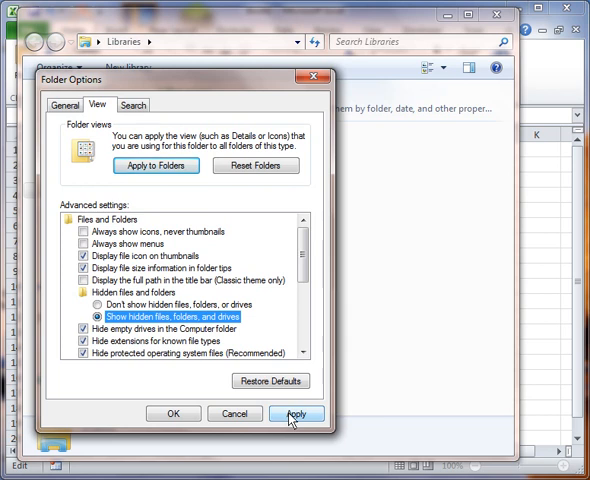
click(296, 412)
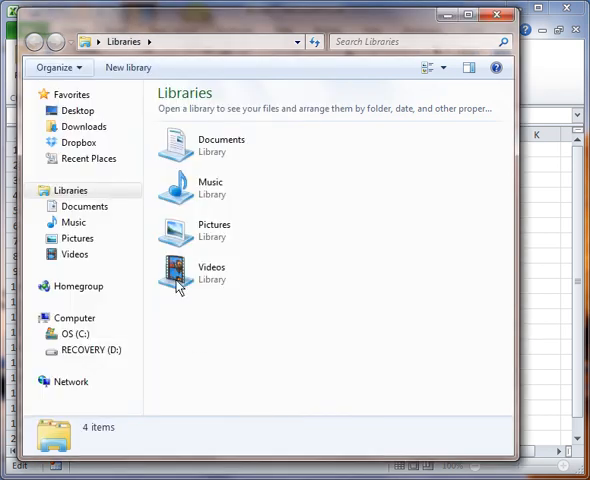
Browse from the C drive through Users and the user's folder into AppData\Roaming
click(72, 332)
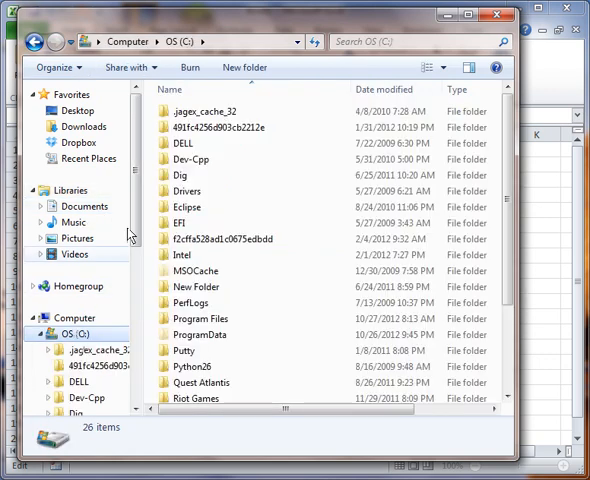
scroll(down, 3)
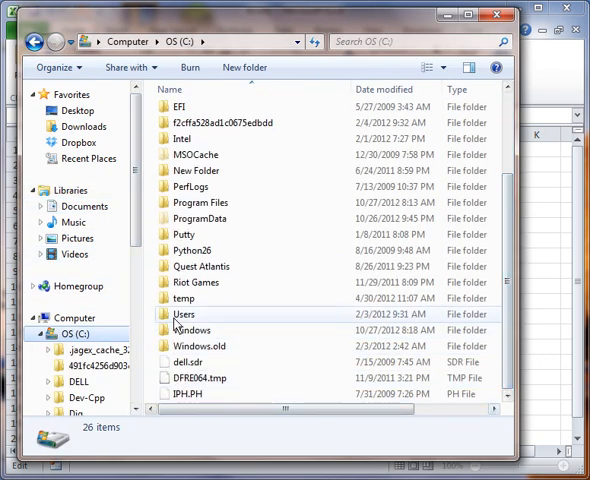
double_click(184, 314)
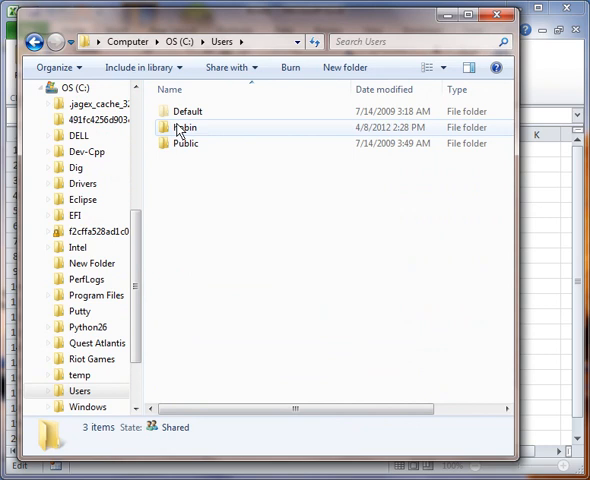
double_click(184, 128)
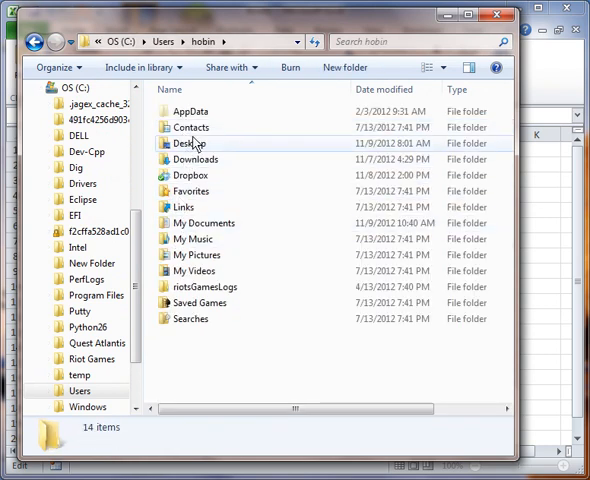
double_click(190, 112)
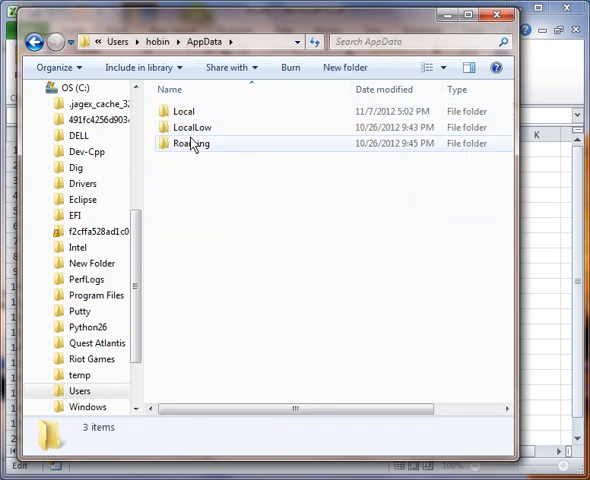
double_click(192, 144)
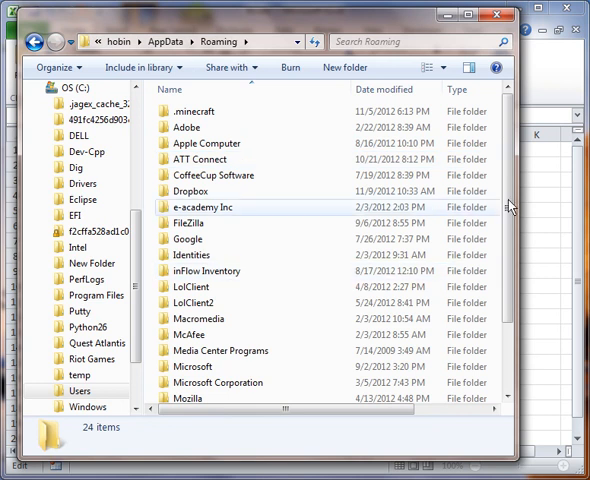
Continue into Microsoft\Excel\XLSTART and select the PERSONAL workbook
scroll(down, 3)
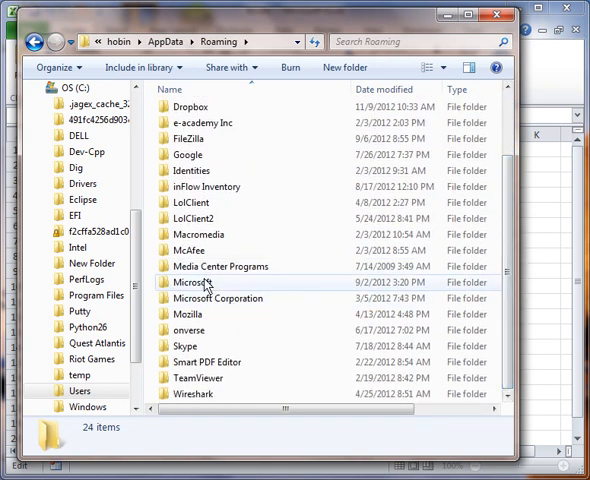
double_click(192, 284)
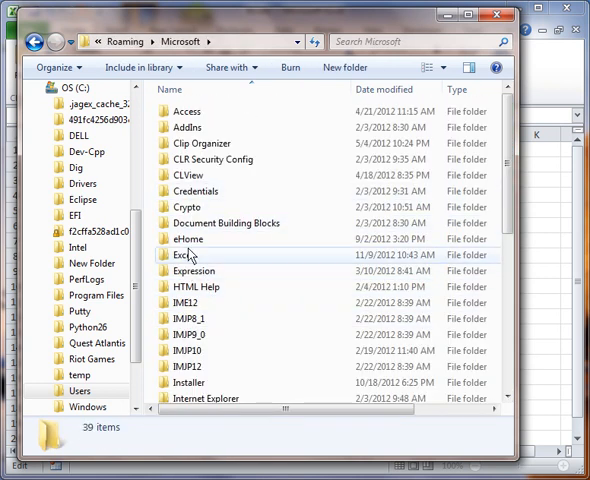
double_click(184, 256)
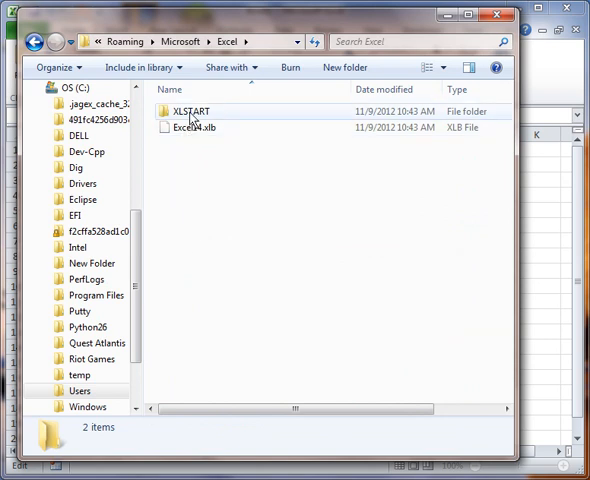
double_click(188, 112)
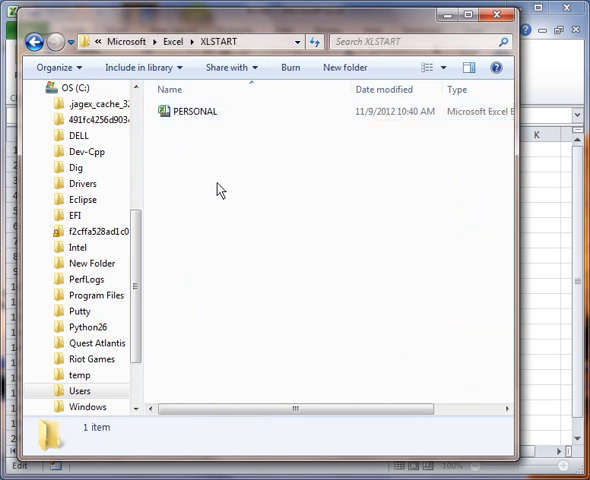
click(194, 112)
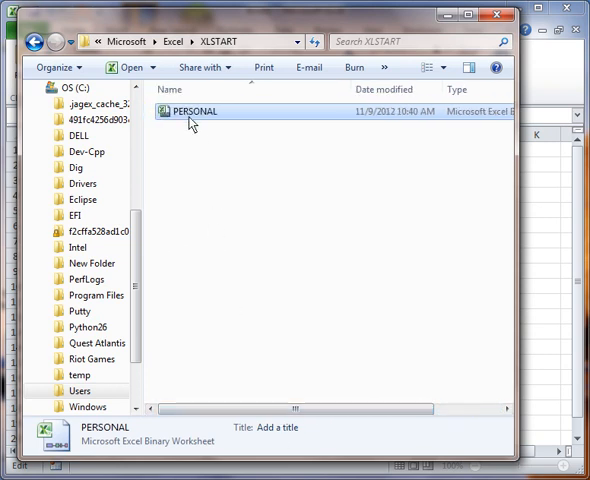
Delete PERSONAL to the Recycle Bin, closing Excel and retrying when File In Use blocks it
right_click(192, 112)
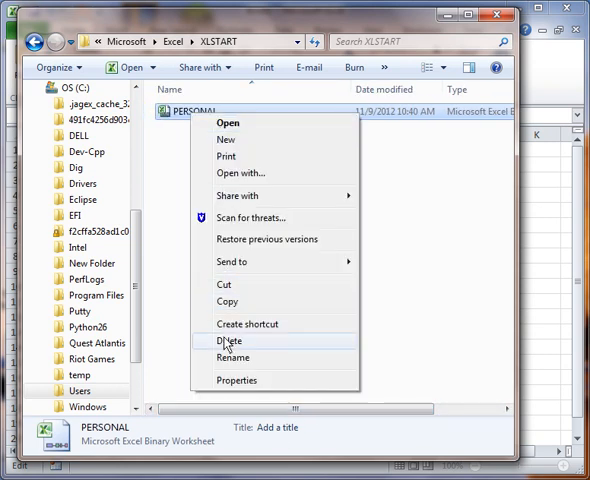
click(228, 340)
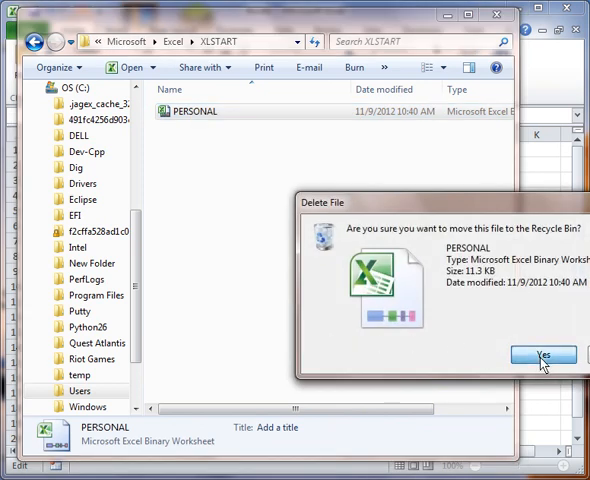
click(544, 356)
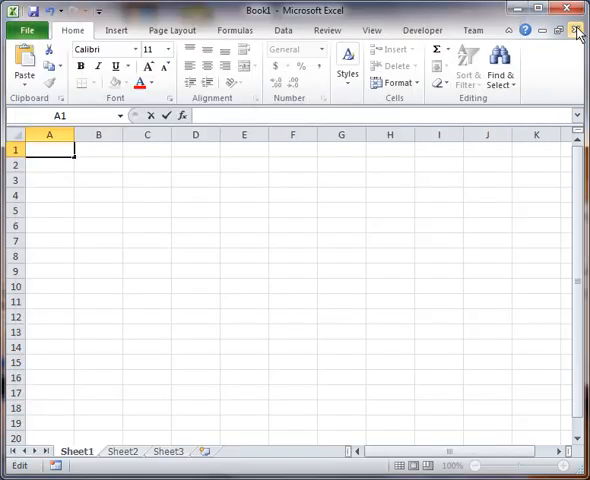
click(576, 10)
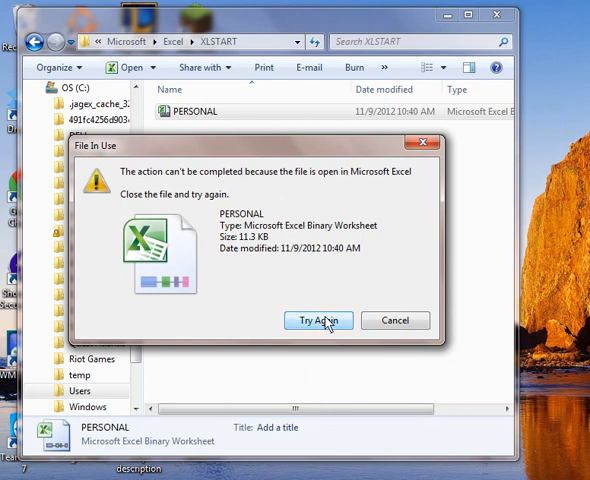
click(318, 320)
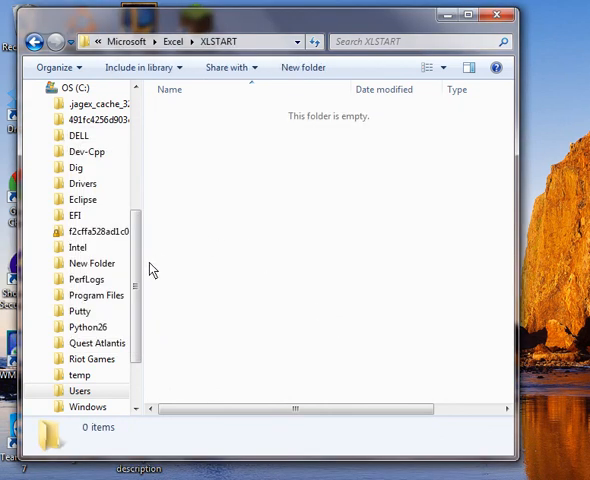
mouse_move(150, 268)
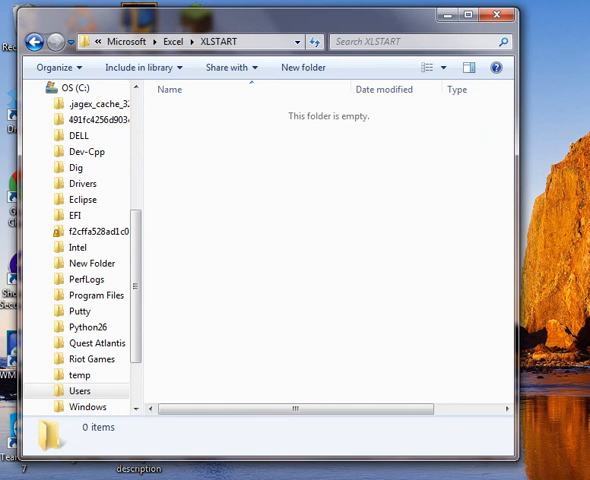
mouse_move(280, 240)
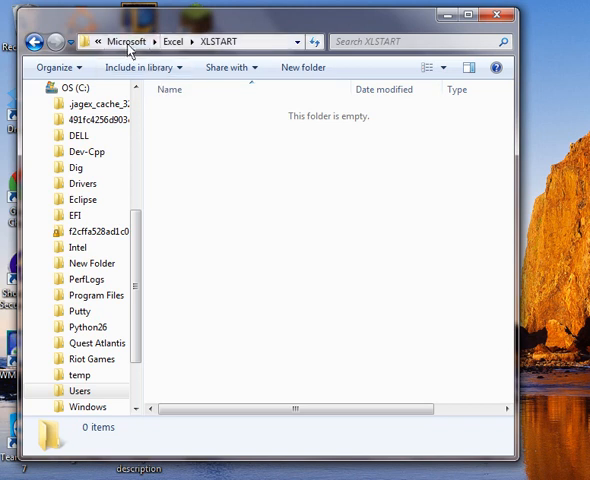
mouse_move(504, 68)
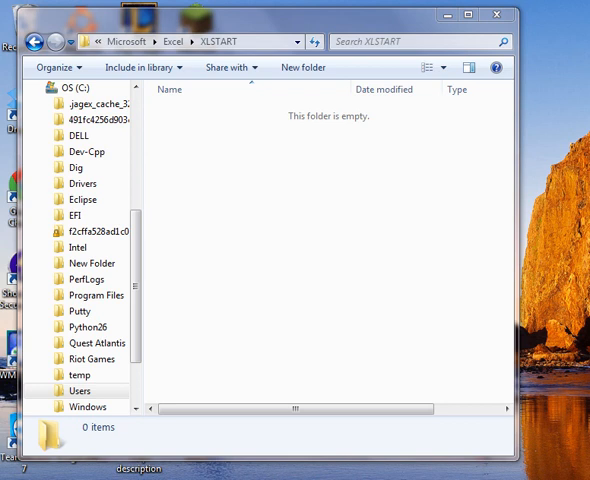
mouse_move(496, 156)
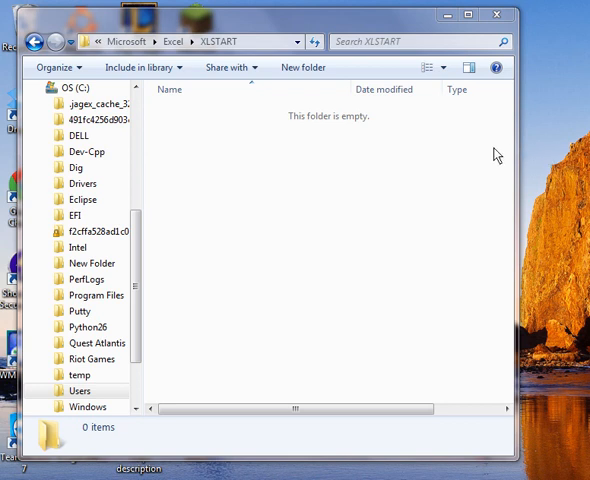
mouse_move(472, 164)
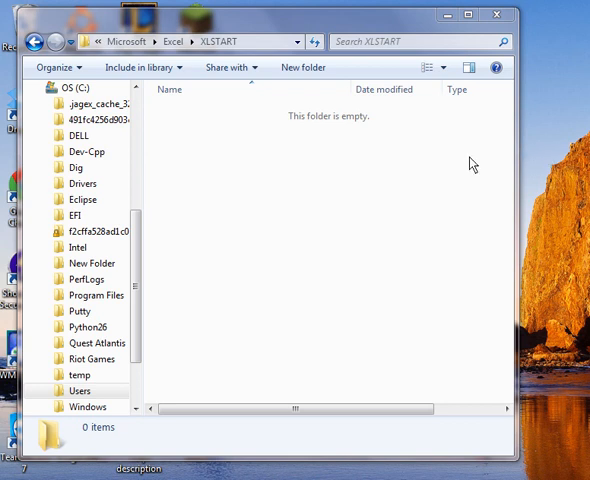